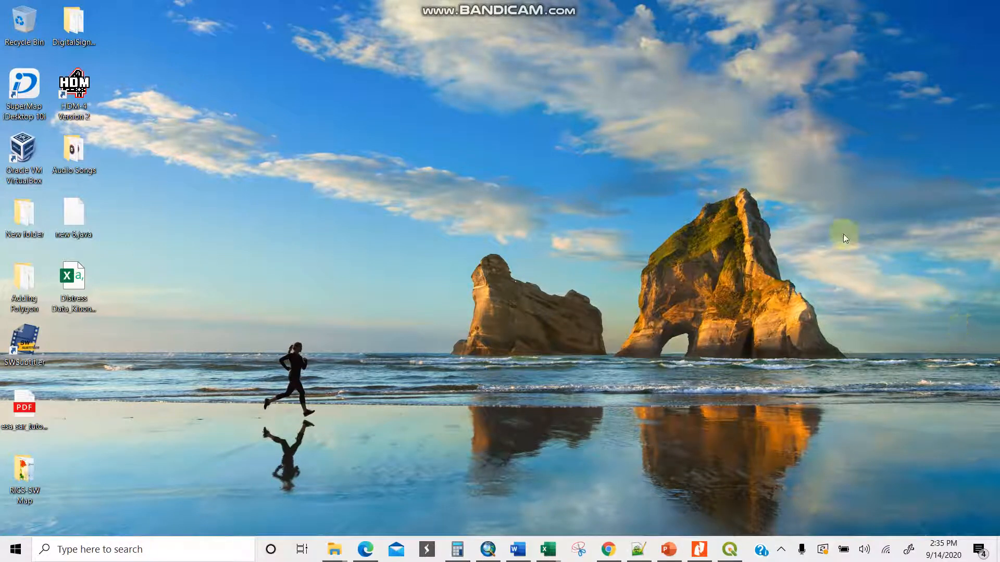
mouse_move(700, 445)
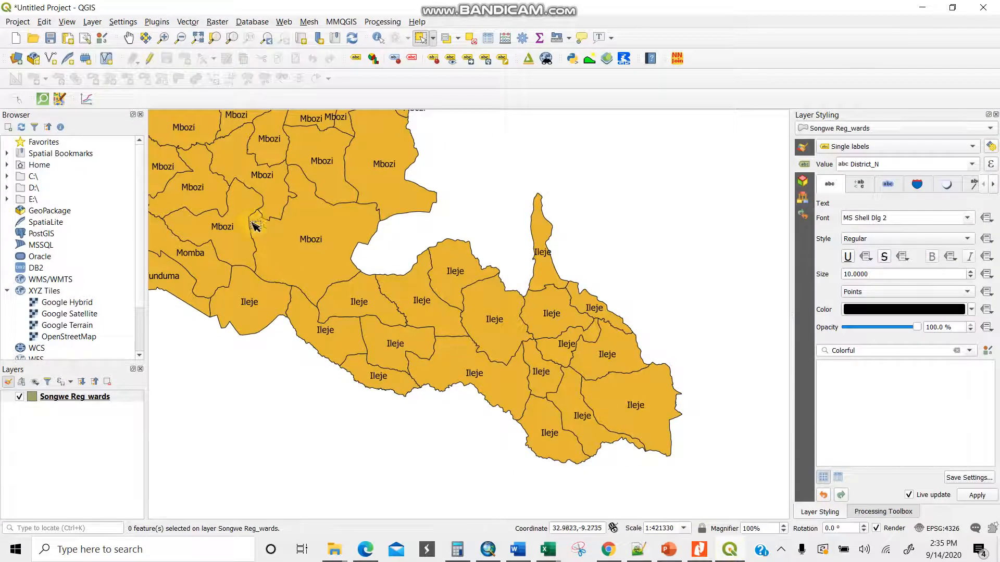
scroll(down, 3)
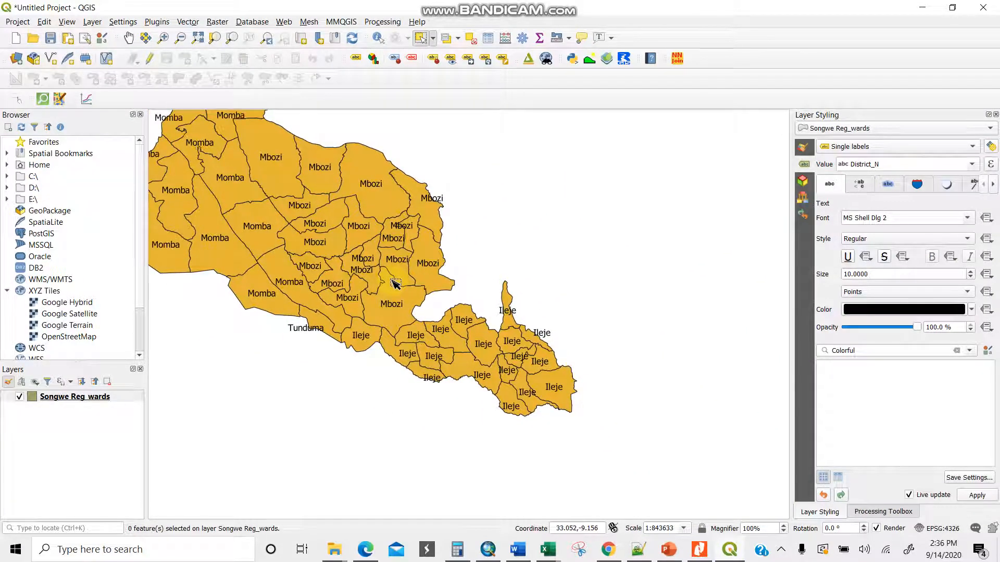
mouse_move(439, 357)
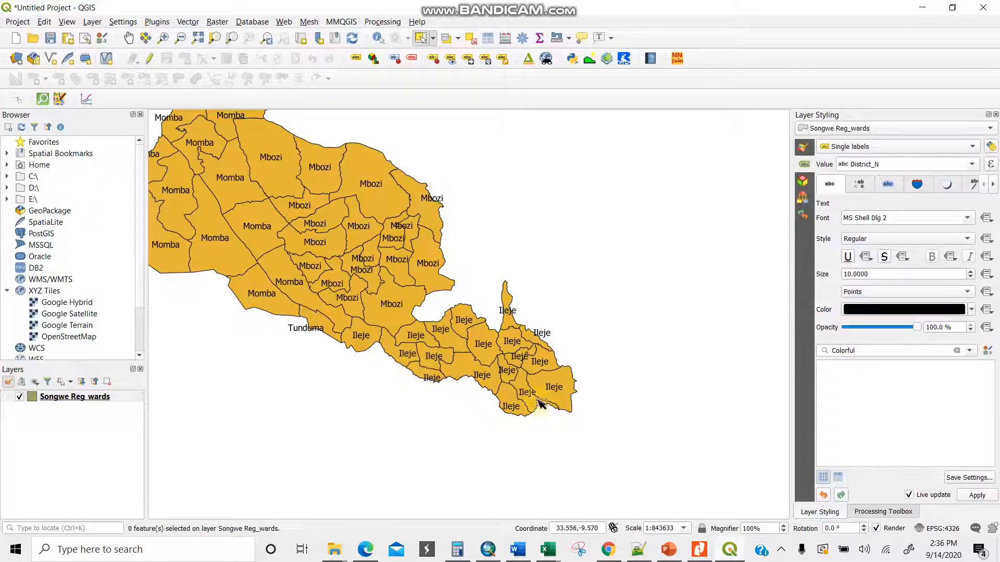
mouse_move(535, 397)
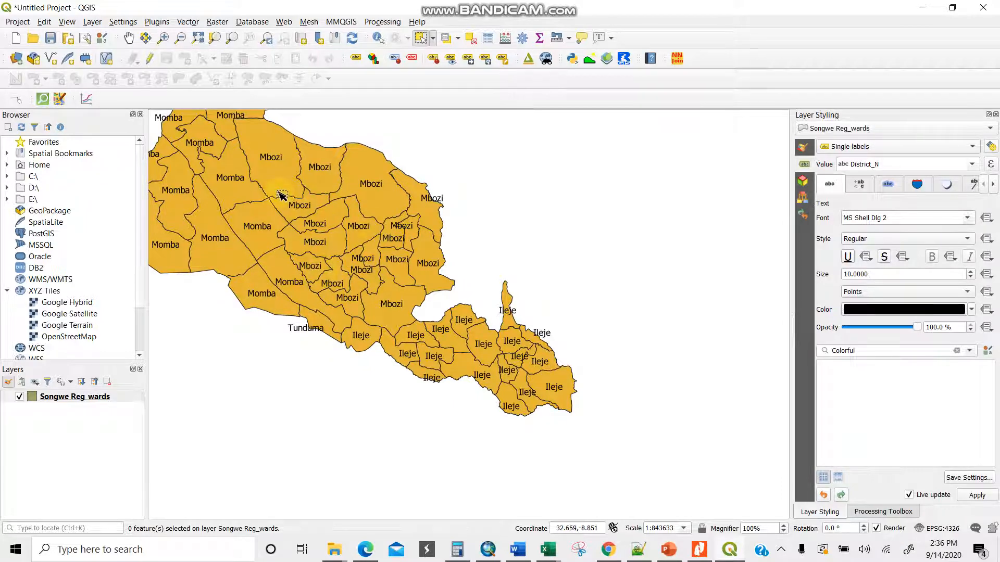
scroll(down, 3)
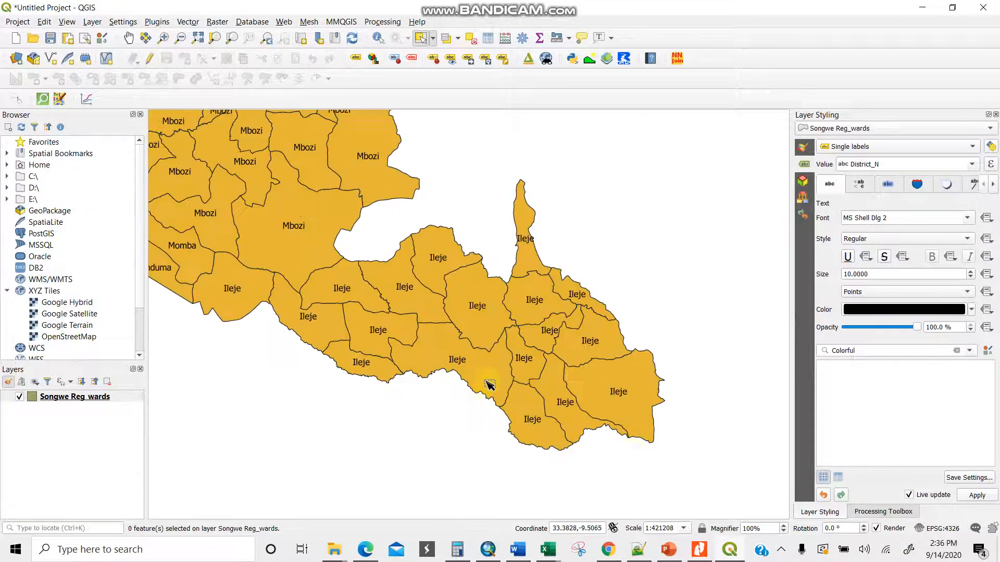
mouse_move(526, 249)
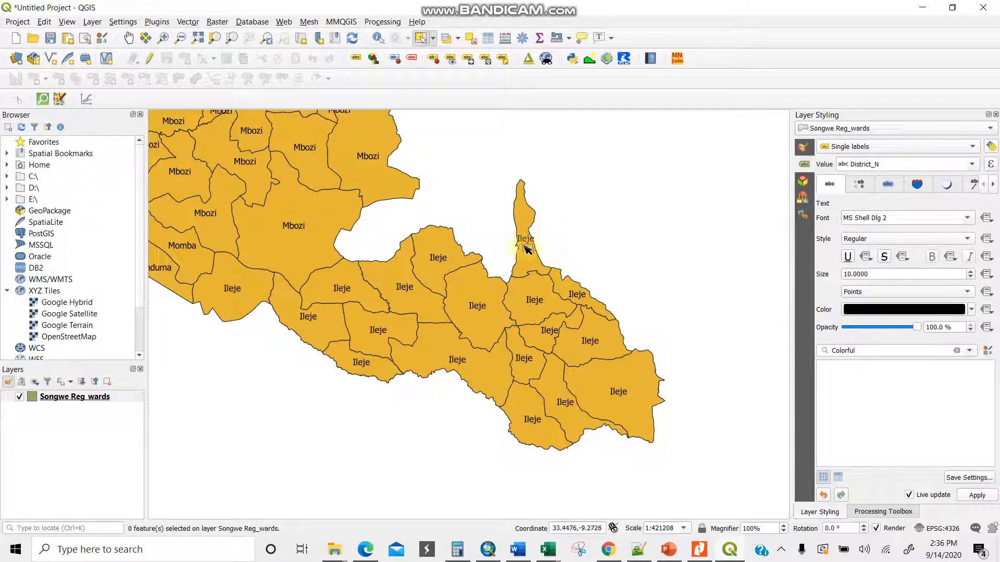
mouse_move(421, 366)
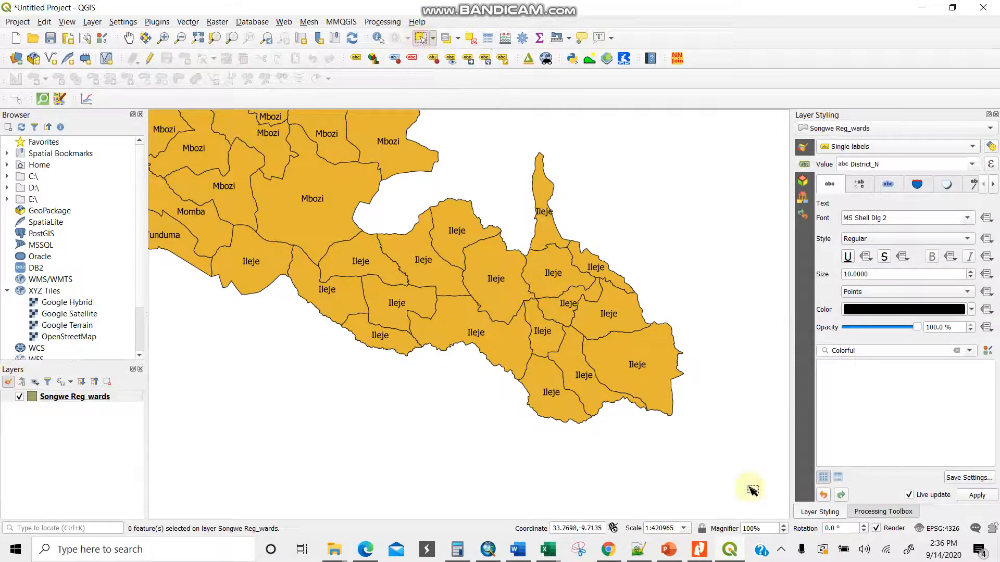
Select the 18 Ileje wards on Songwe Reg_wards, dropping the stray Mbozi ward.
click(532, 322)
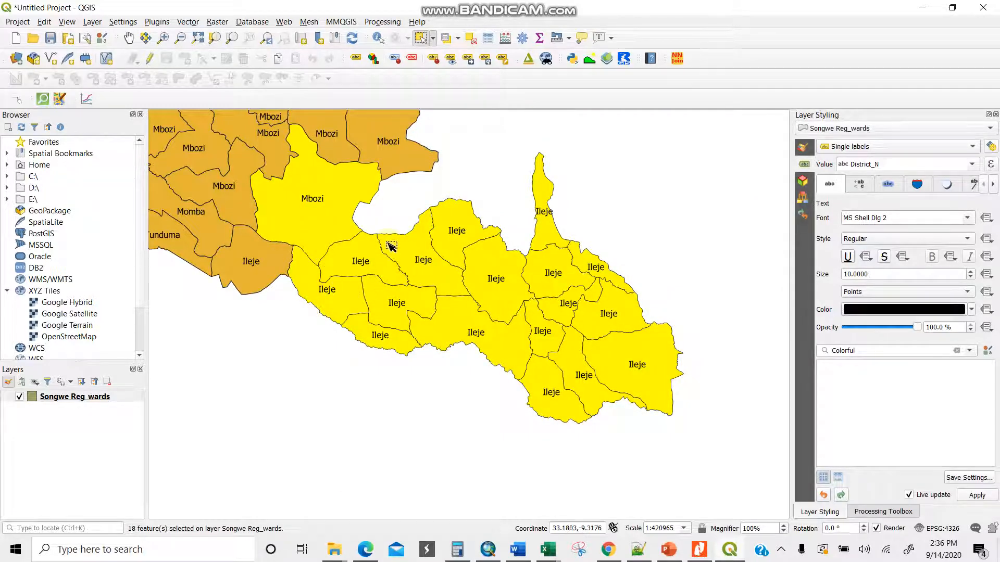
click(312, 204)
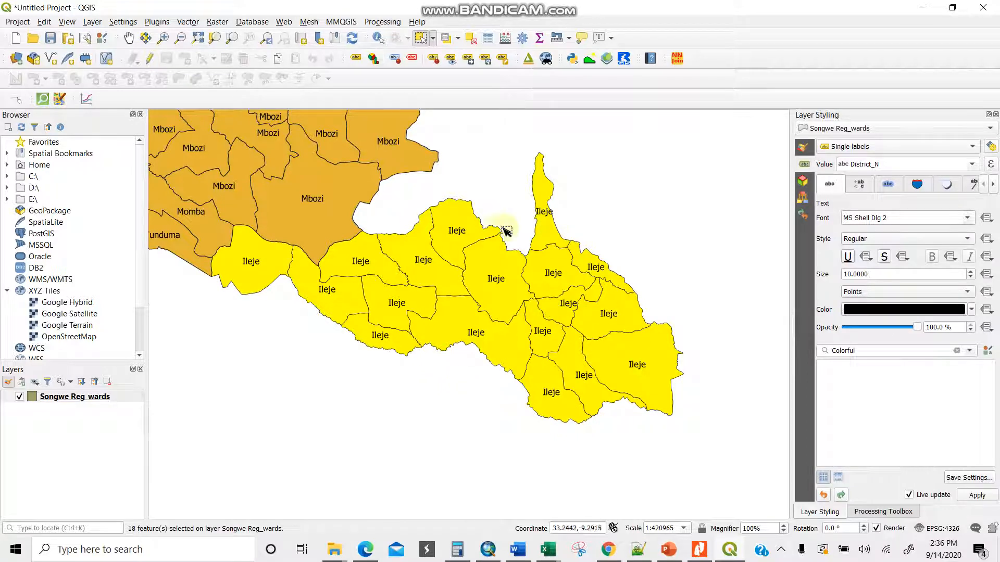
mouse_move(589, 400)
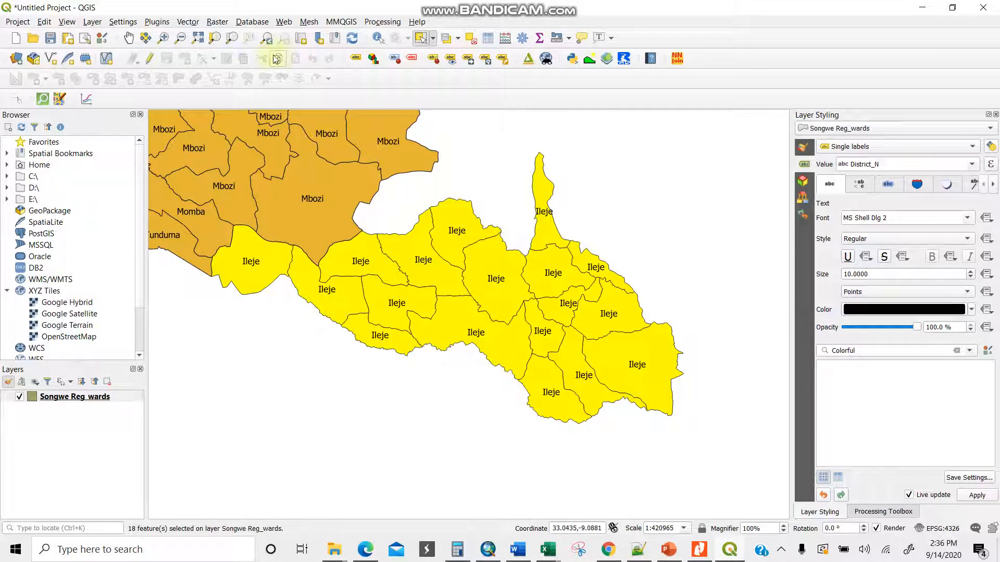
click(187, 21)
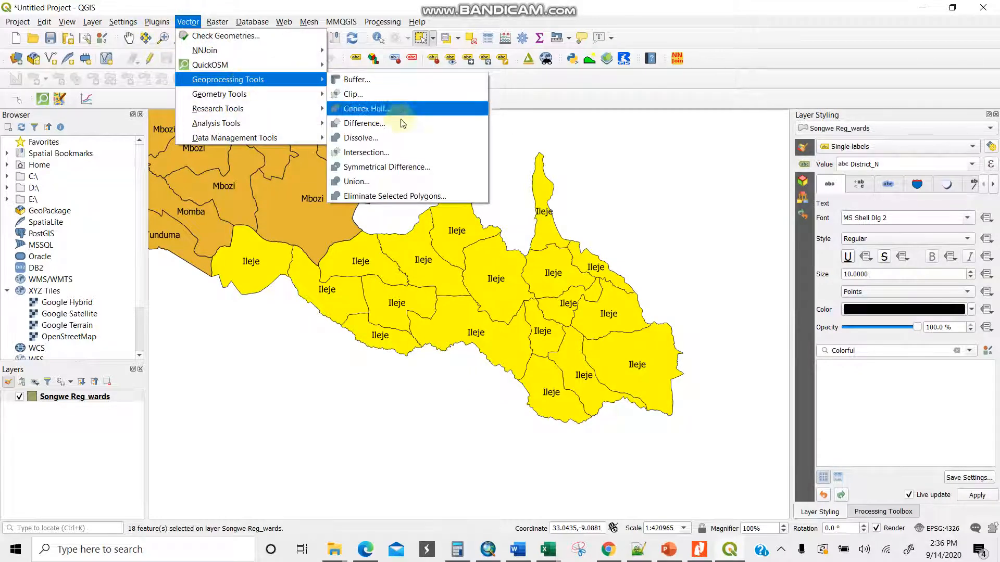
mouse_move(227, 80)
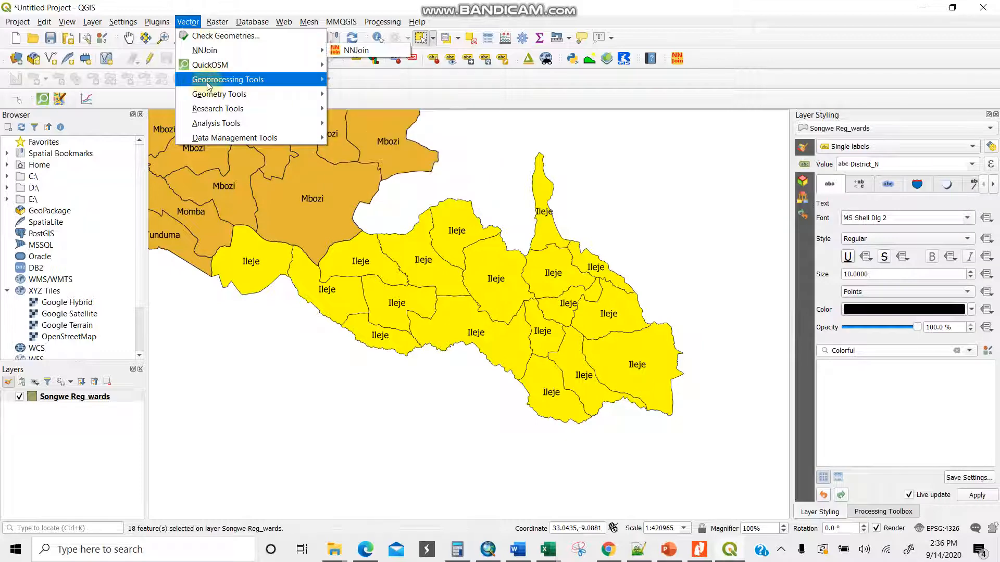
Bring up the Dissolve algorithm with Songwe Reg_wards as its input layer.
click(228, 80)
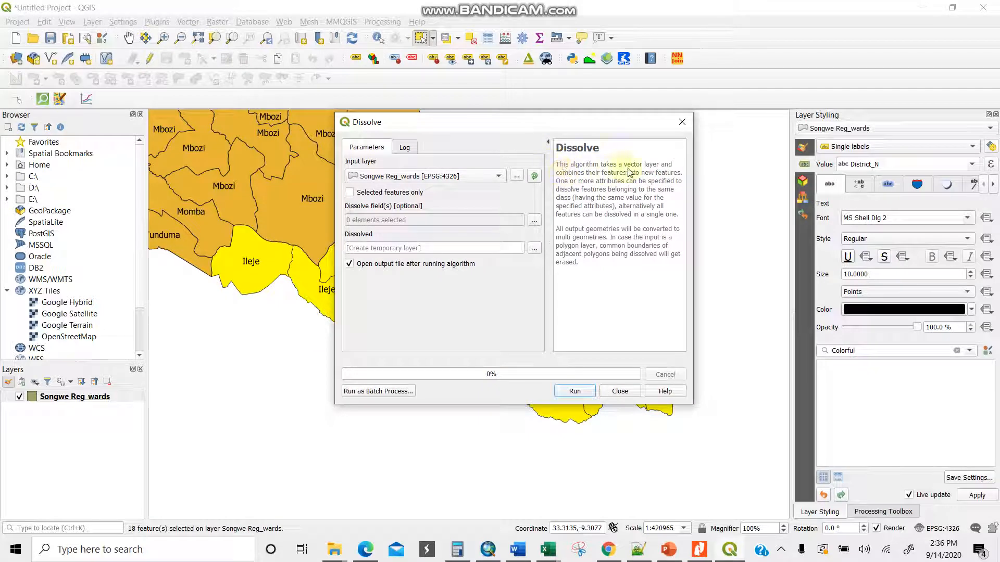
mouse_move(589, 217)
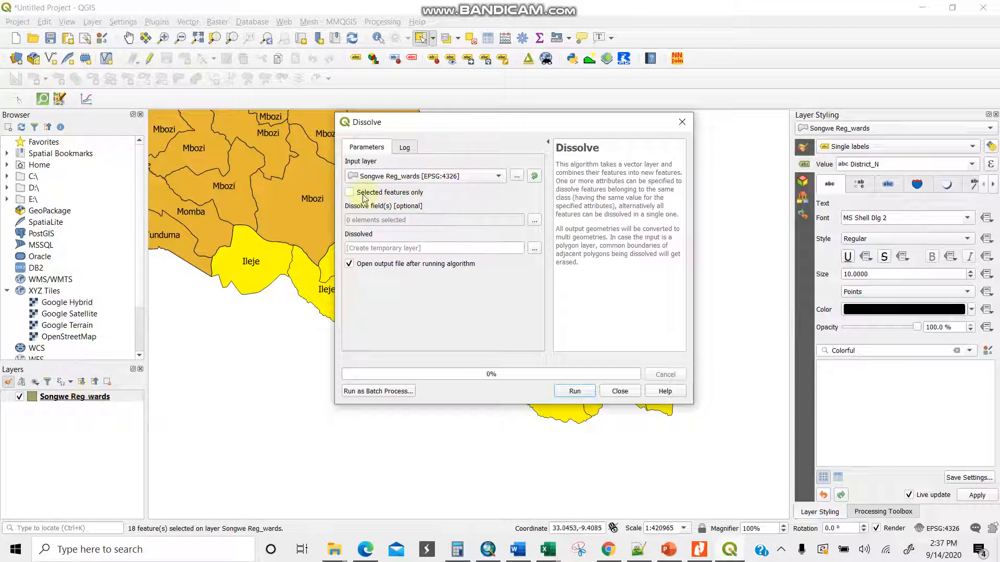
Dissolve only the selected Ileje wards into a new single-polygon Dissolved layer.
click(350, 192)
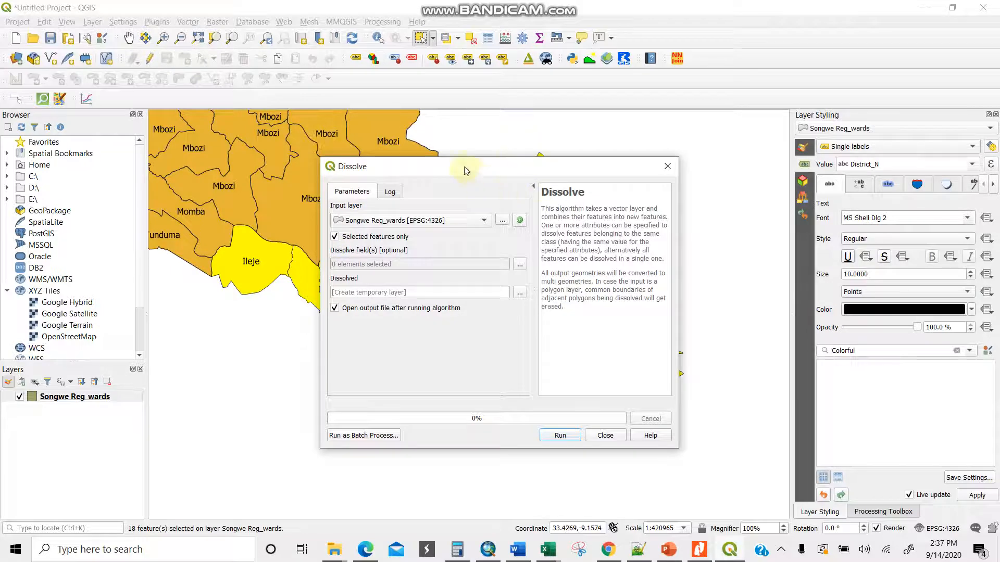
mouse_move(459, 172)
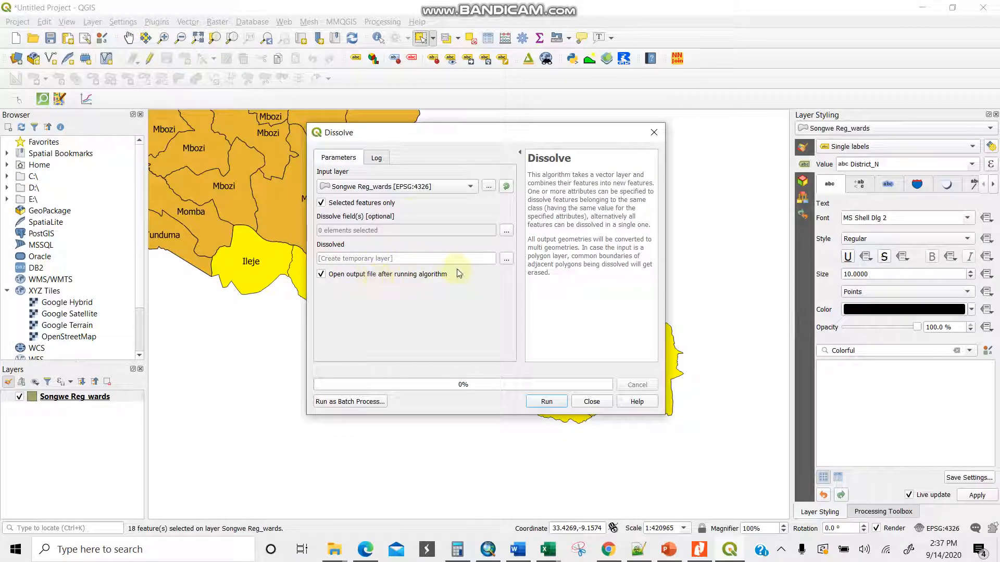
mouse_move(436, 269)
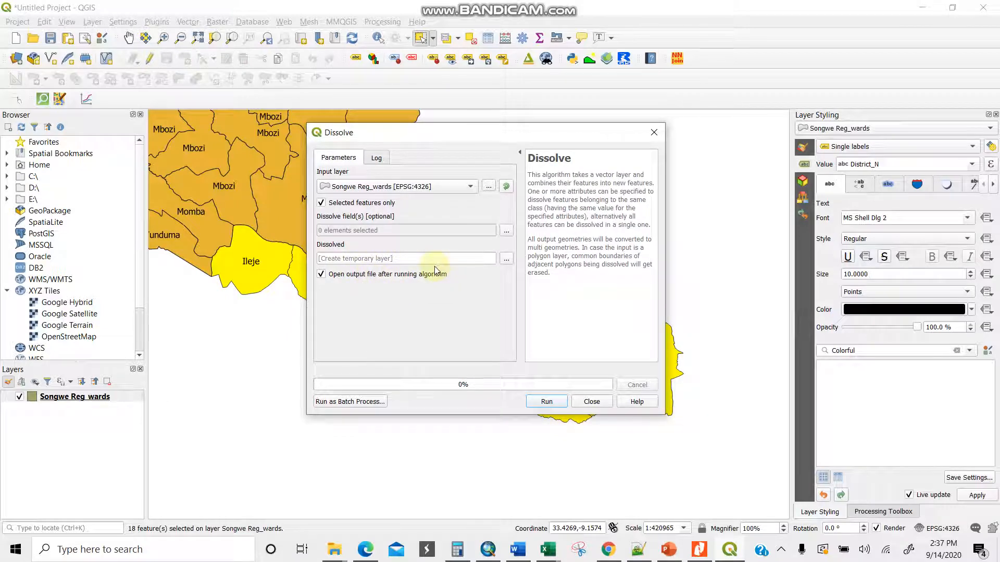
click(545, 401)
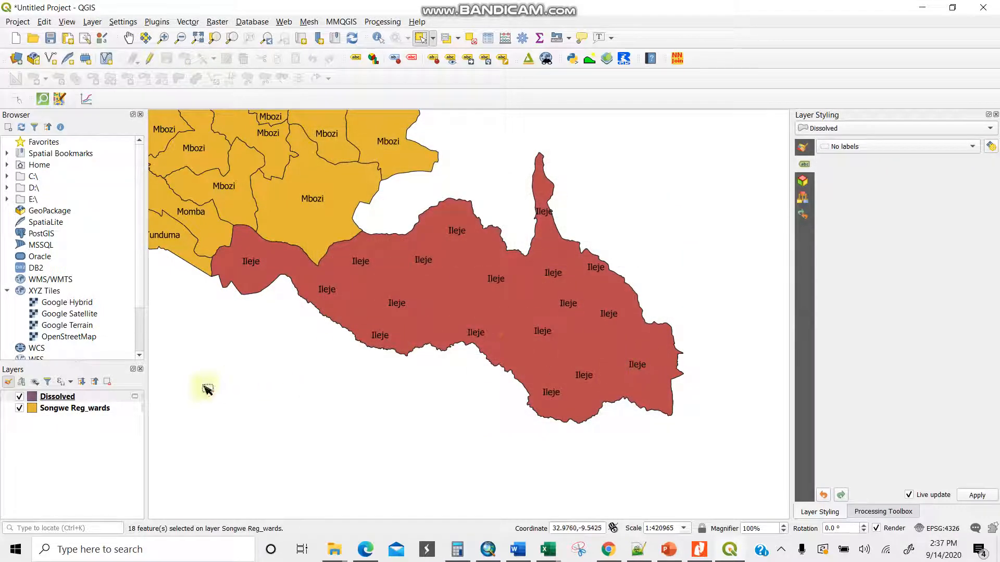
Hide the Songwe Reg_wards layer so only the merged Ileje polygon shows.
click(19, 408)
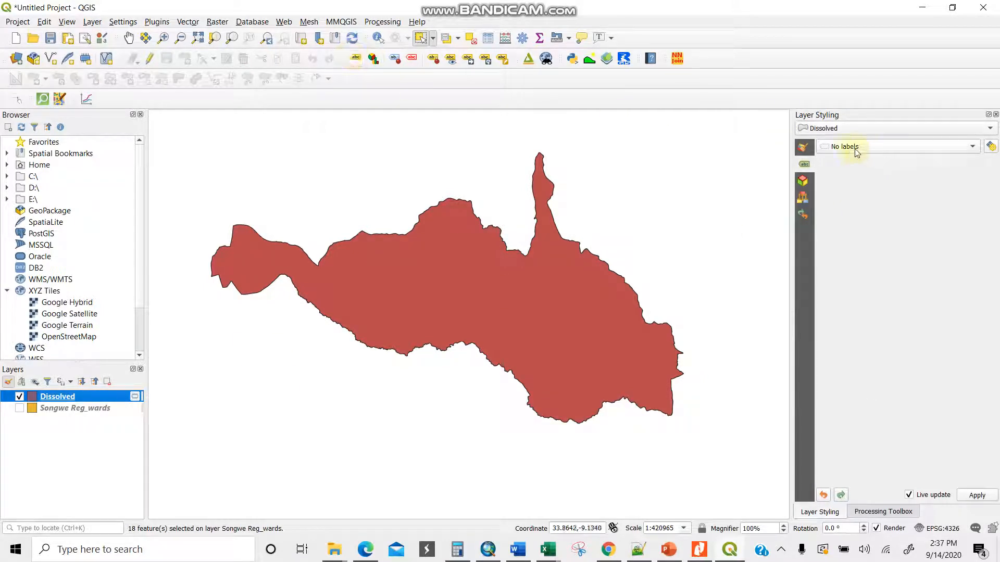
Give the Dissolved layer Single labels from the District_N field, showing 'Ileje'.
click(898, 146)
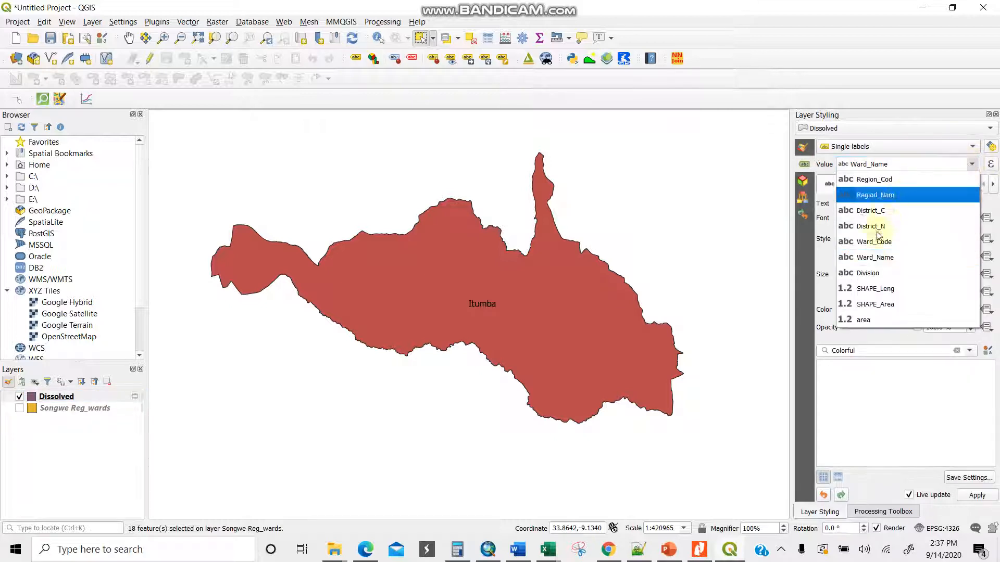
click(872, 226)
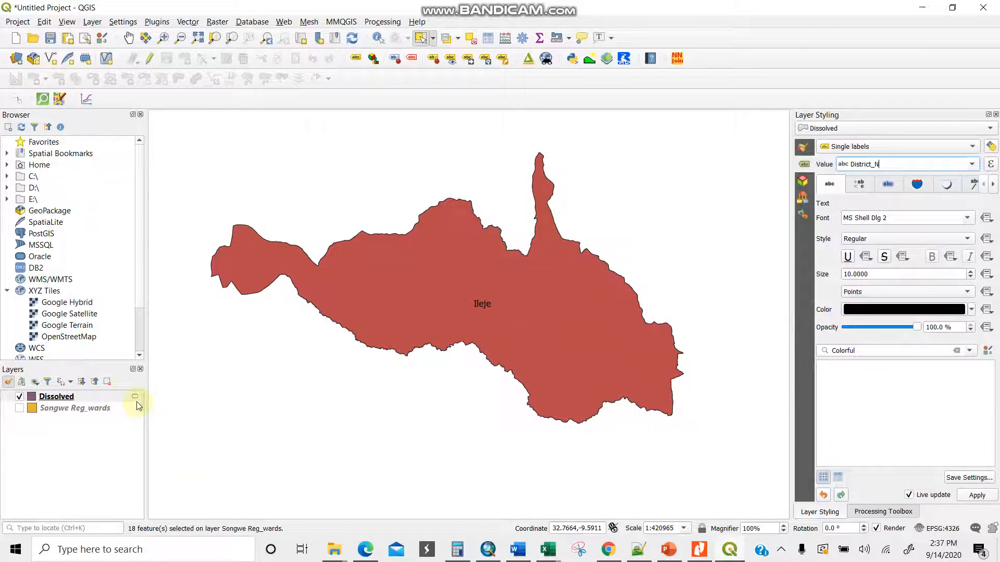
right_click(56, 397)
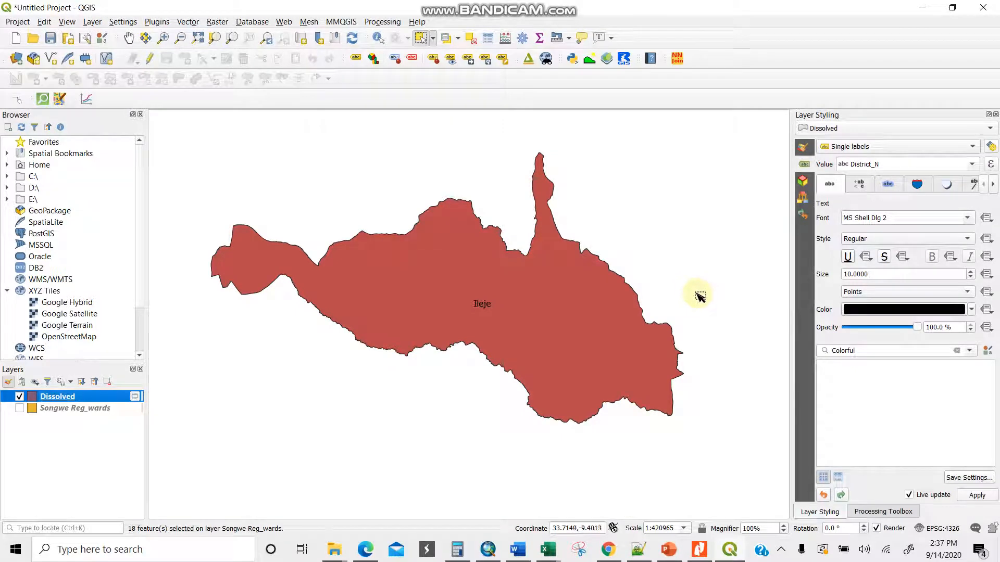
mouse_move(650, 359)
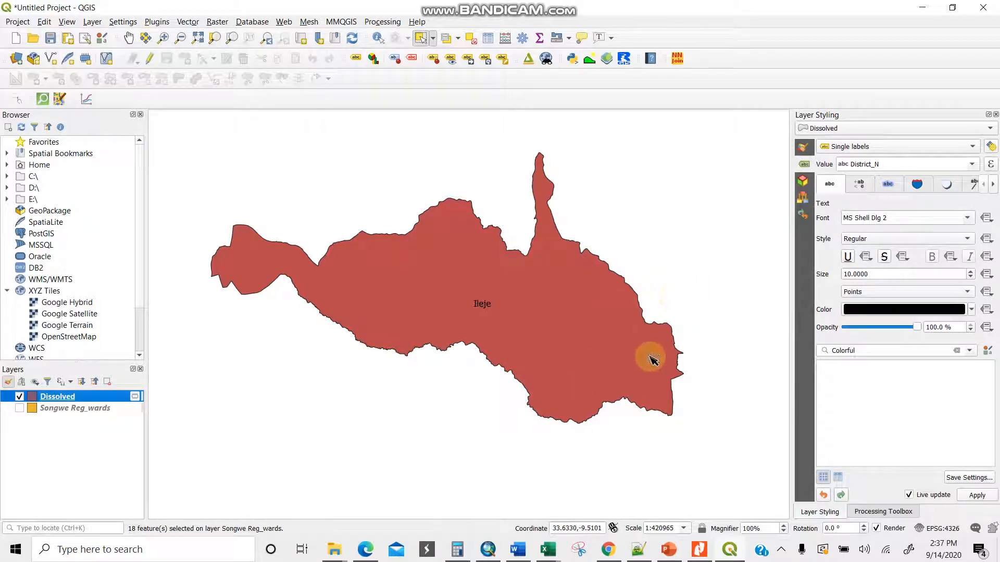